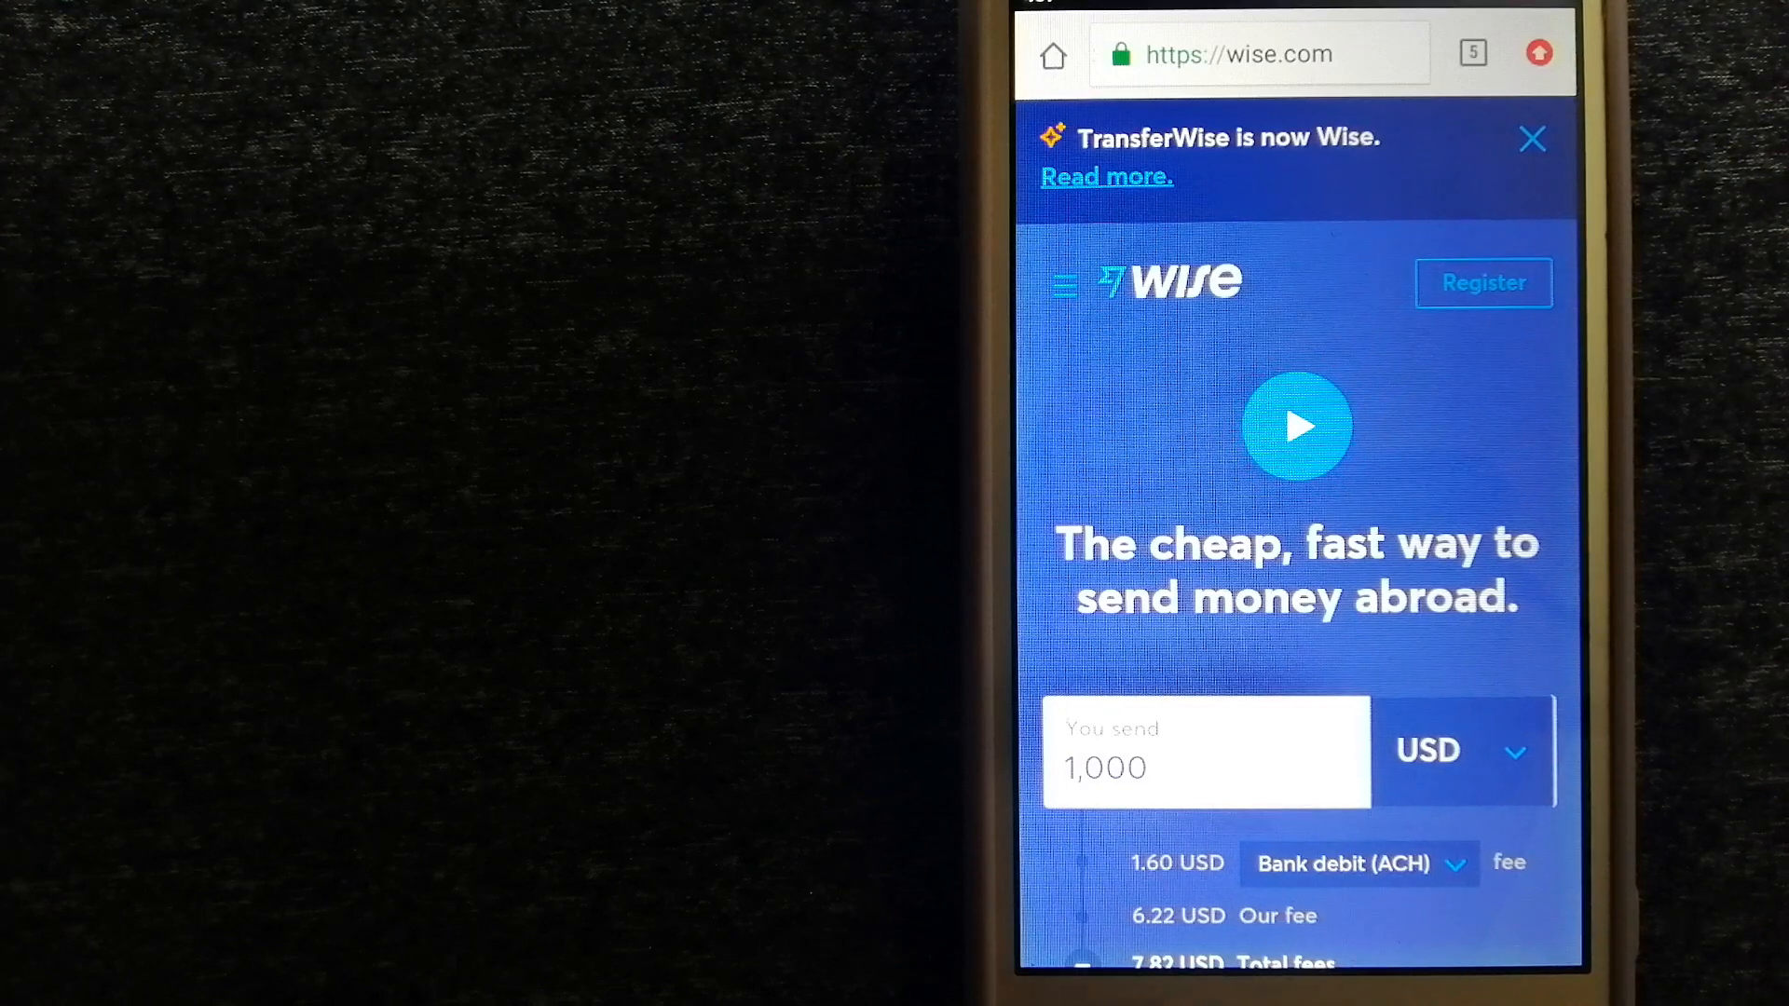
Show all open tabs — XE, WorldRemit, Wise and Western Union — from the Wise transfer page
click(1471, 52)
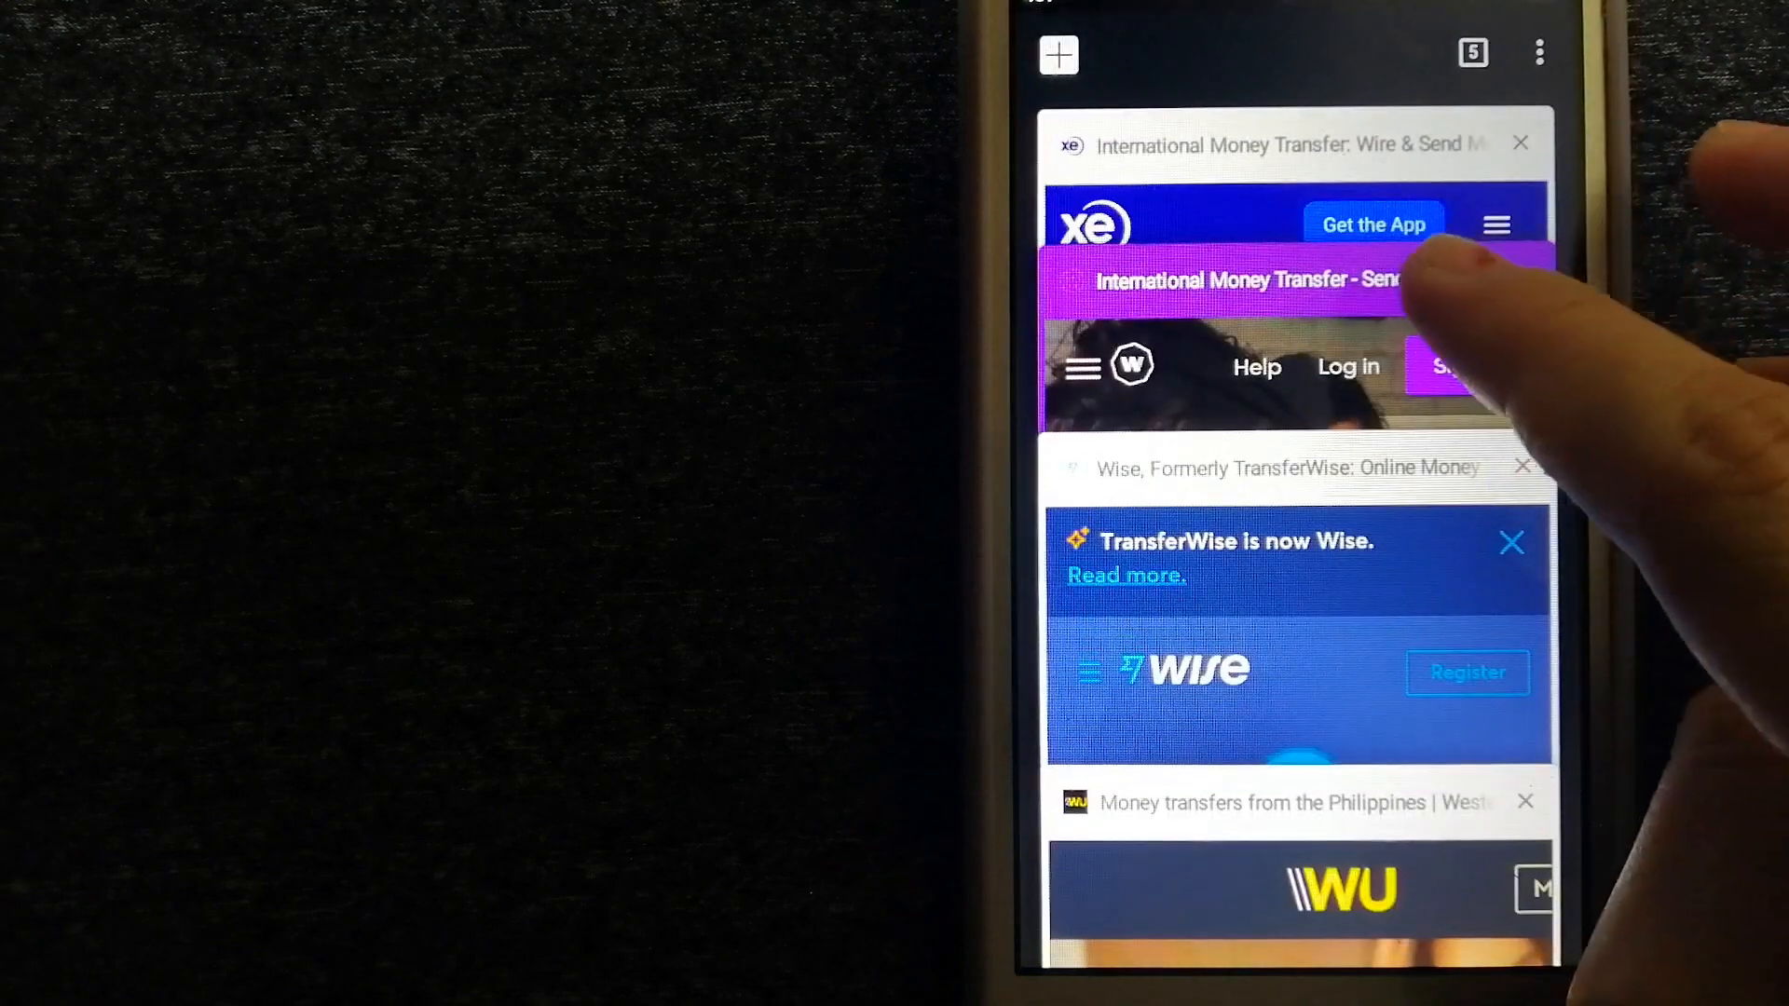